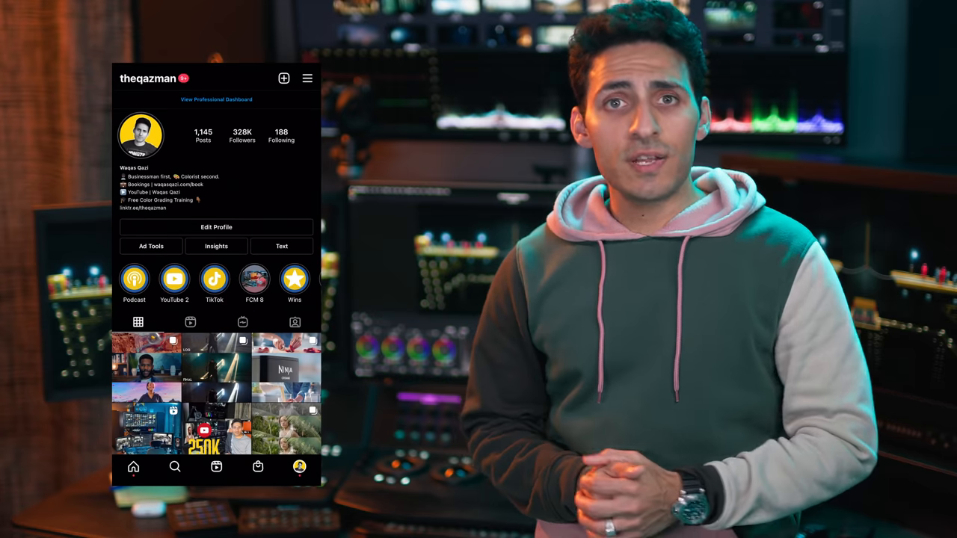
Scroll the Color page to bring the third clip, a hand holding the shapes card, into view.
{"action": "scroll", "scroll_direction": "down", "scroll_amount": 3}
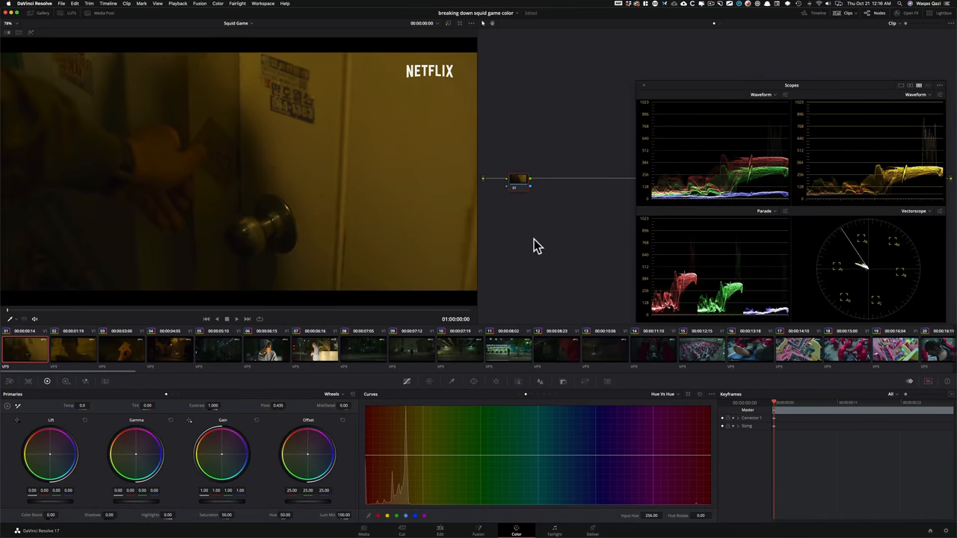
{"action": "mouse_move", "coordinate": [745, 189]}
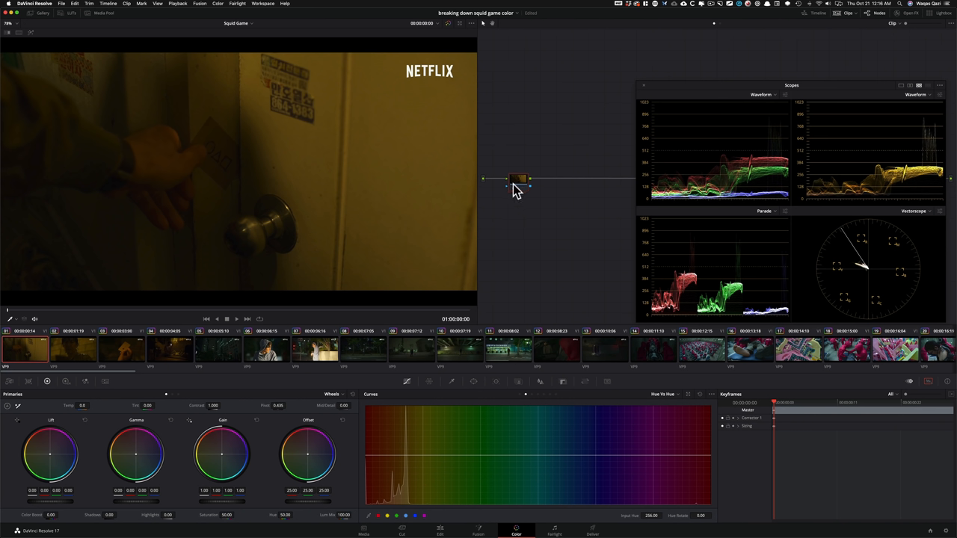
{"action": "mouse_move", "coordinate": [582, 216]}
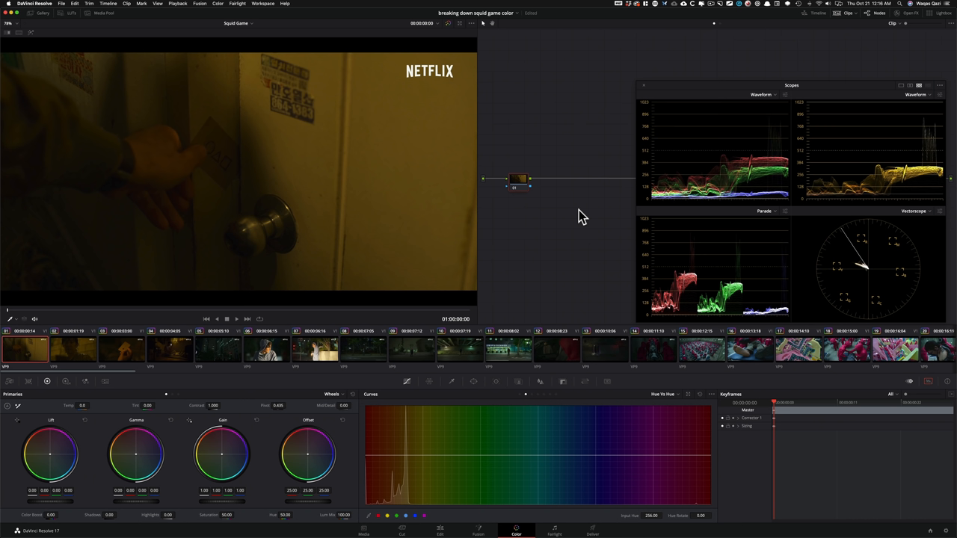
{"action": "mouse_move", "coordinate": [687, 292]}
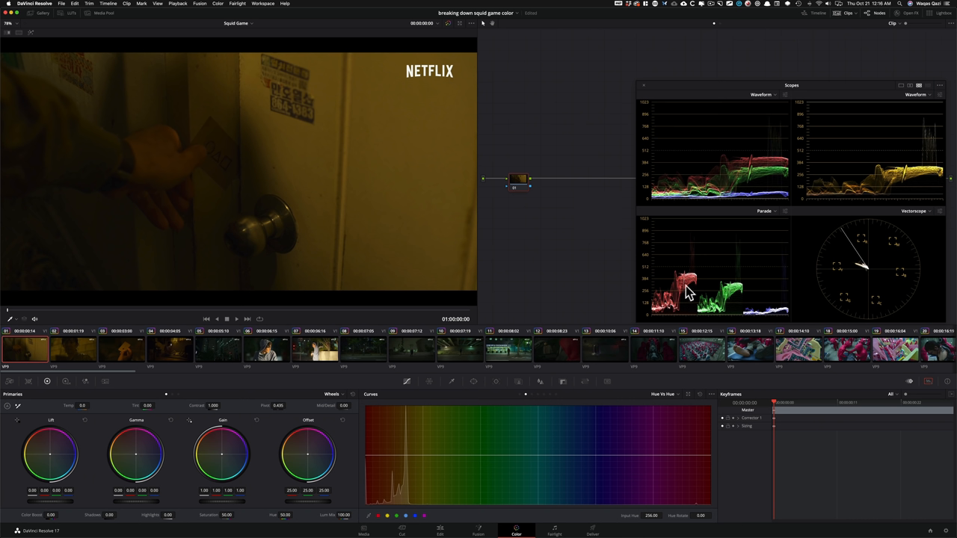
{"action": "mouse_move", "coordinate": [575, 263]}
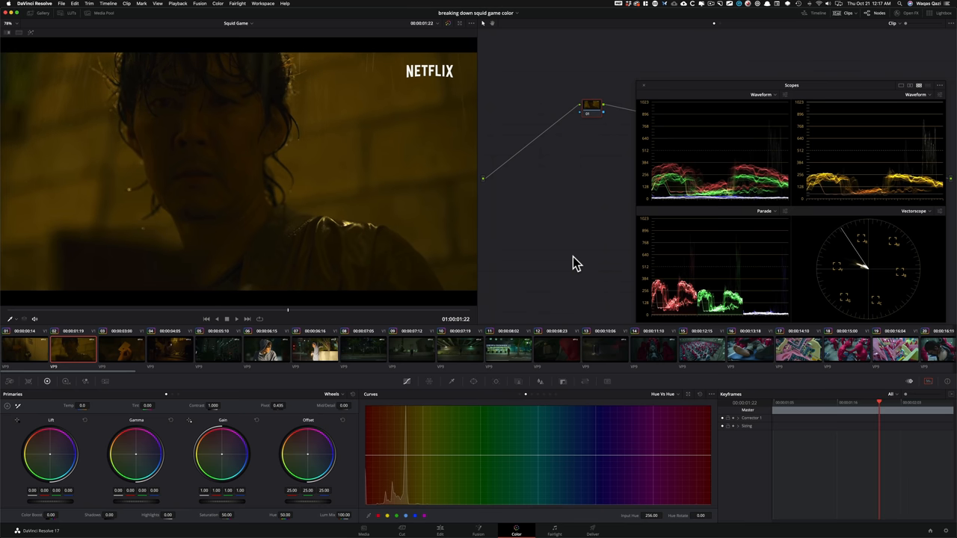
{"action": "mouse_move", "coordinate": [8, 21]}
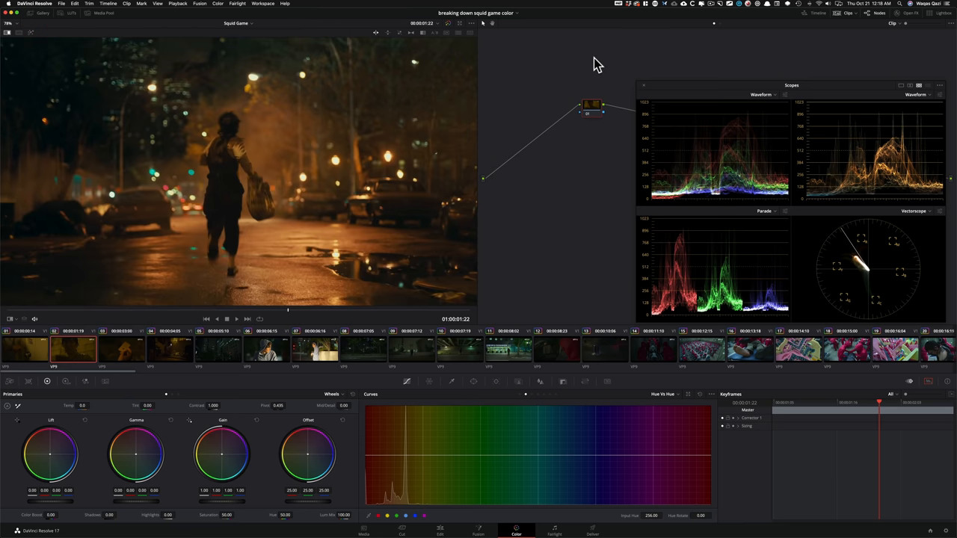
{"action": "mouse_move", "coordinate": [340, 267]}
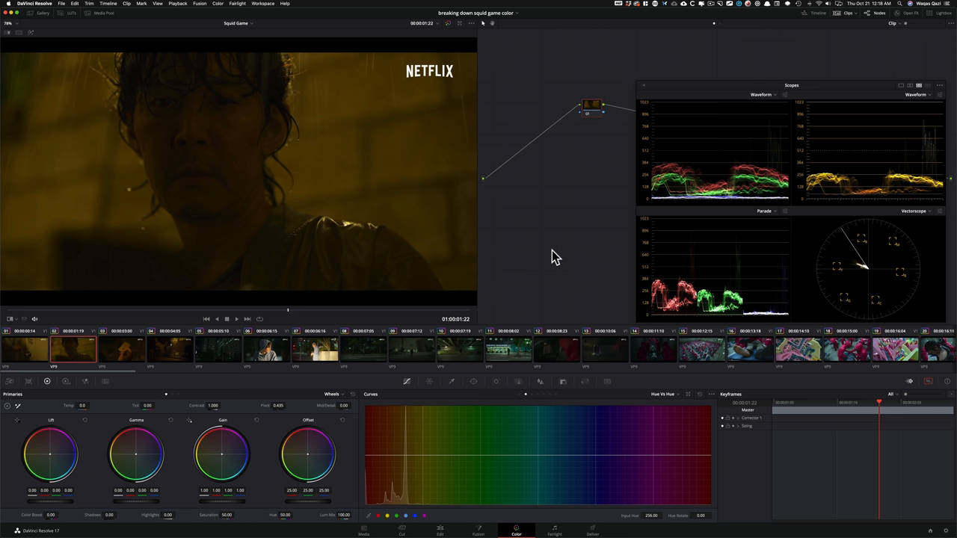
{"action": "mouse_move", "coordinate": [906, 210]}
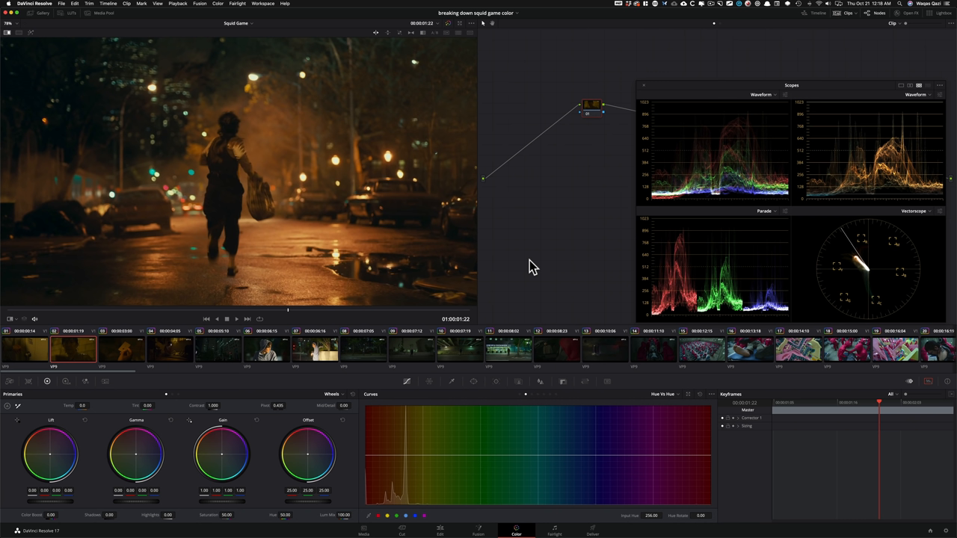
{"action": "mouse_move", "coordinate": [524, 258]}
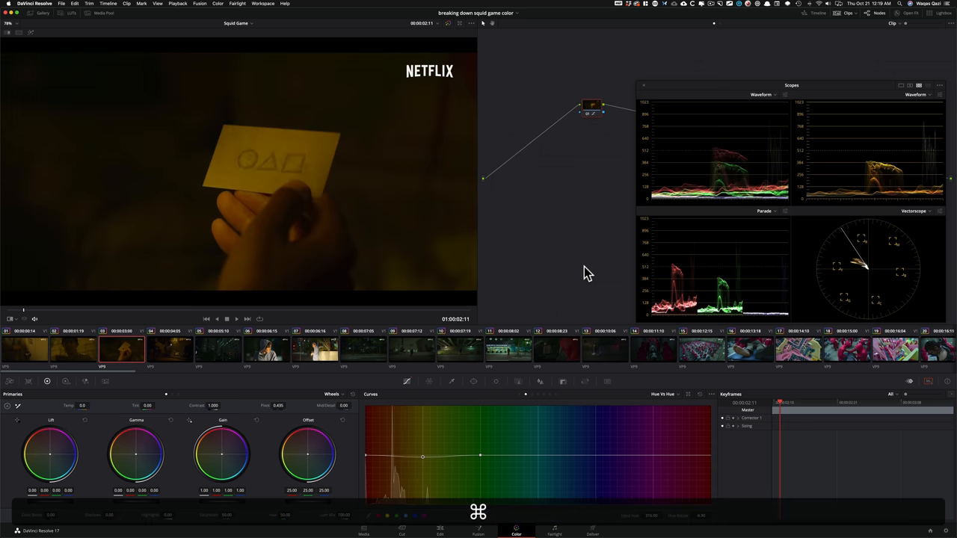
Toggle the grade off with Cmd+D to compare the card shot against its scopes.
{"action": "key", "text": "cmd+d"}
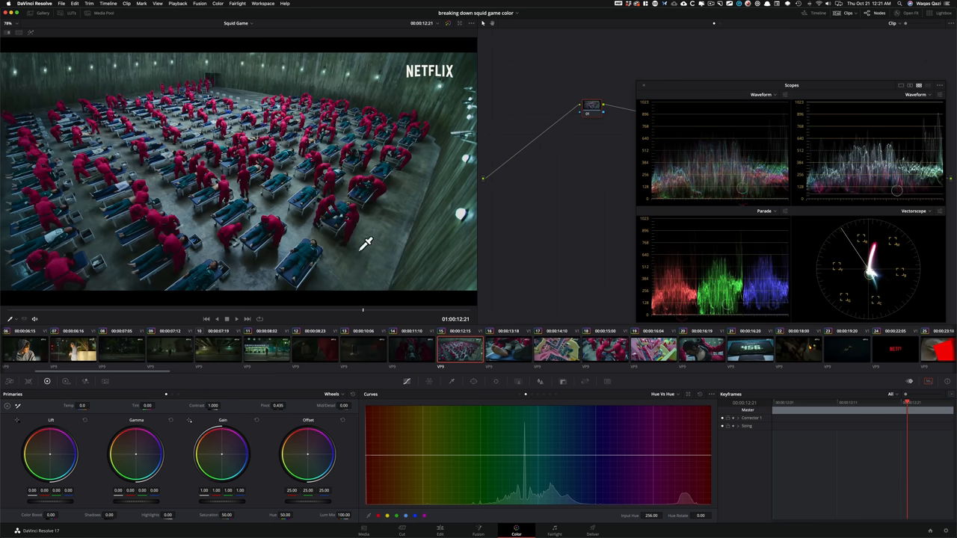
{"action": "mouse_move", "coordinate": [560, 222]}
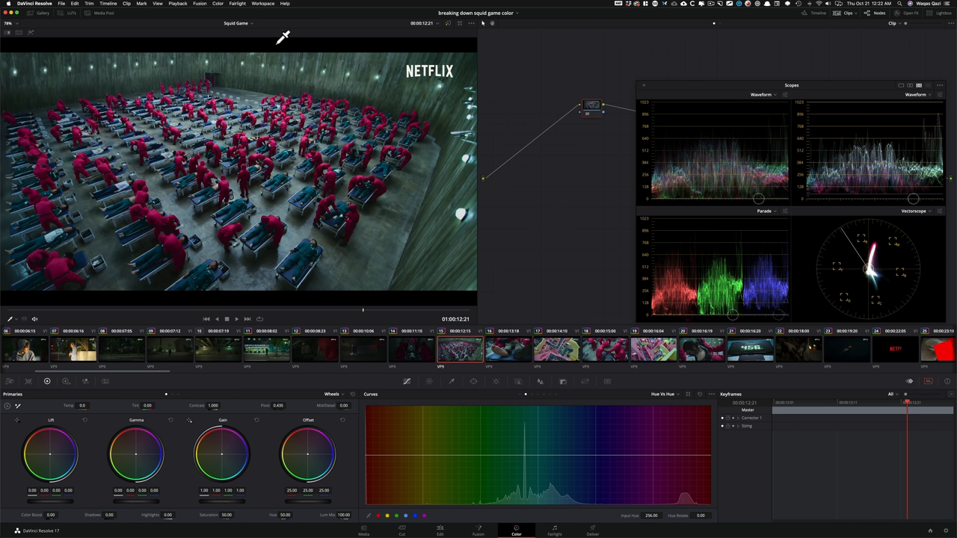
{"action": "mouse_move", "coordinate": [148, 222]}
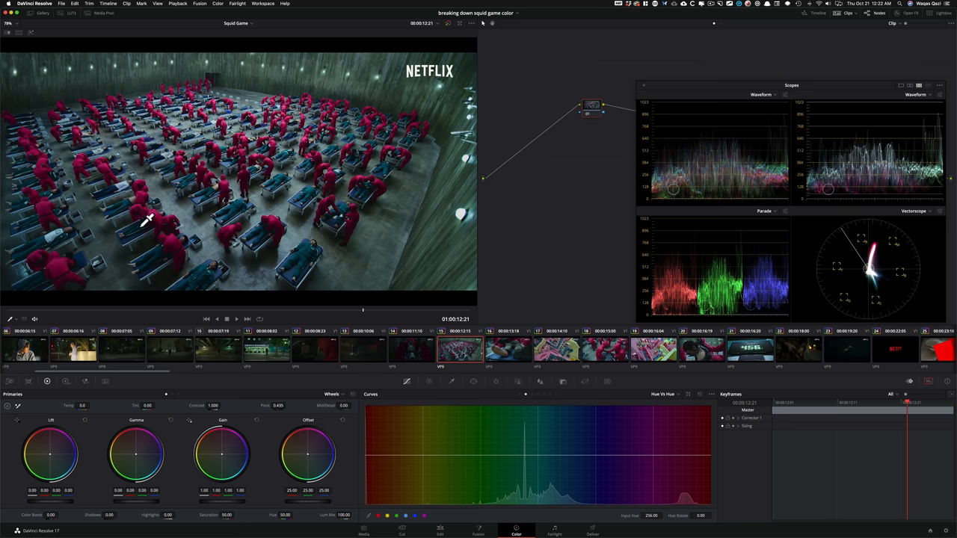
{"action": "mouse_move", "coordinate": [566, 248]}
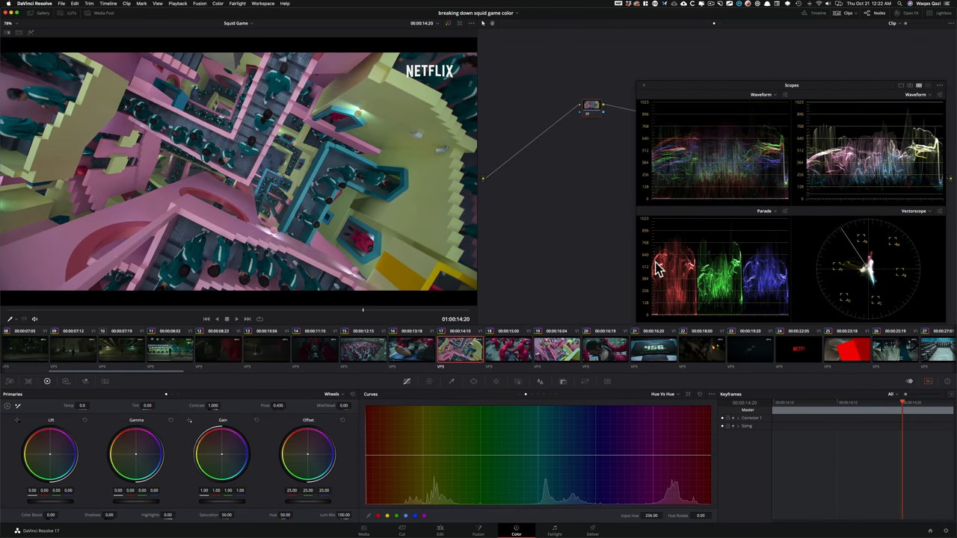
{"action": "mouse_move", "coordinate": [665, 267]}
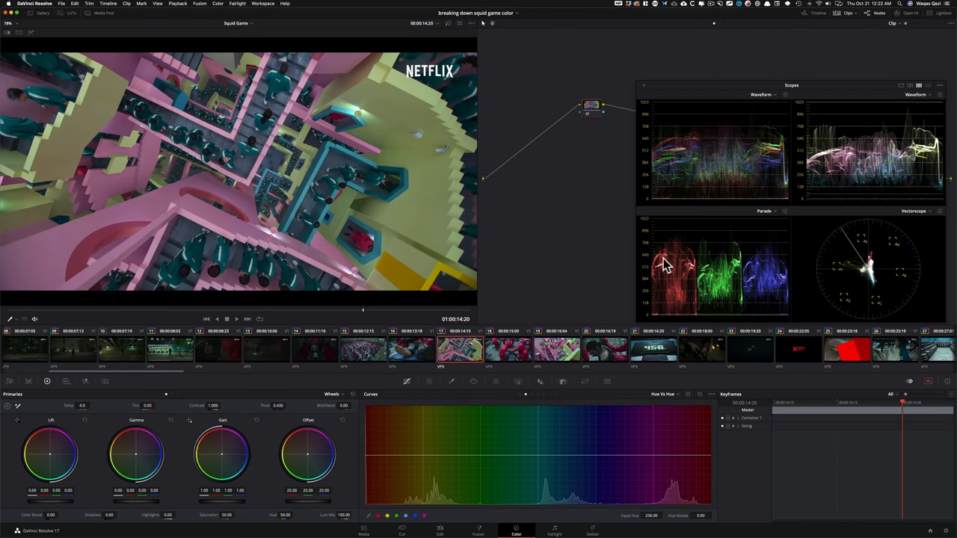
{"action": "mouse_move", "coordinate": [694, 266]}
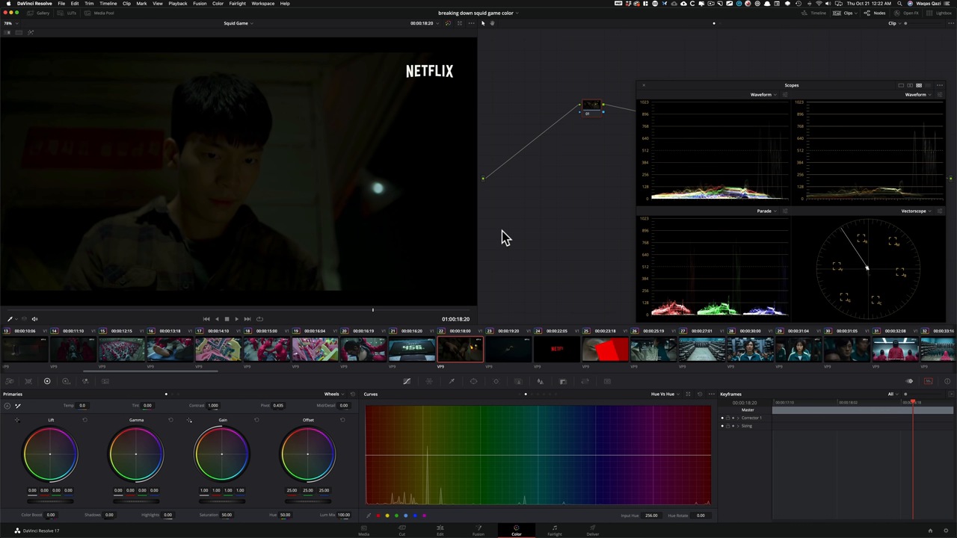
{"action": "mouse_move", "coordinate": [716, 291]}
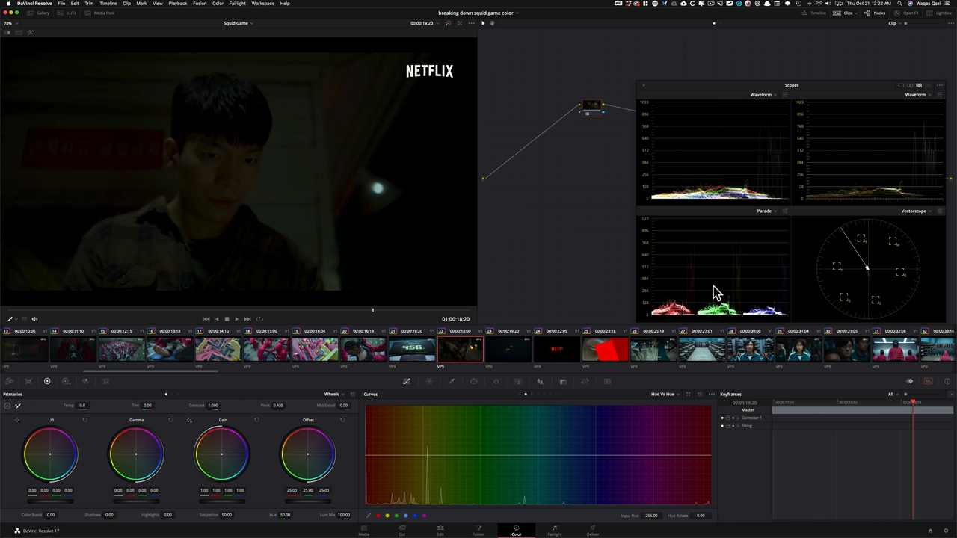
{"action": "mouse_move", "coordinate": [590, 271]}
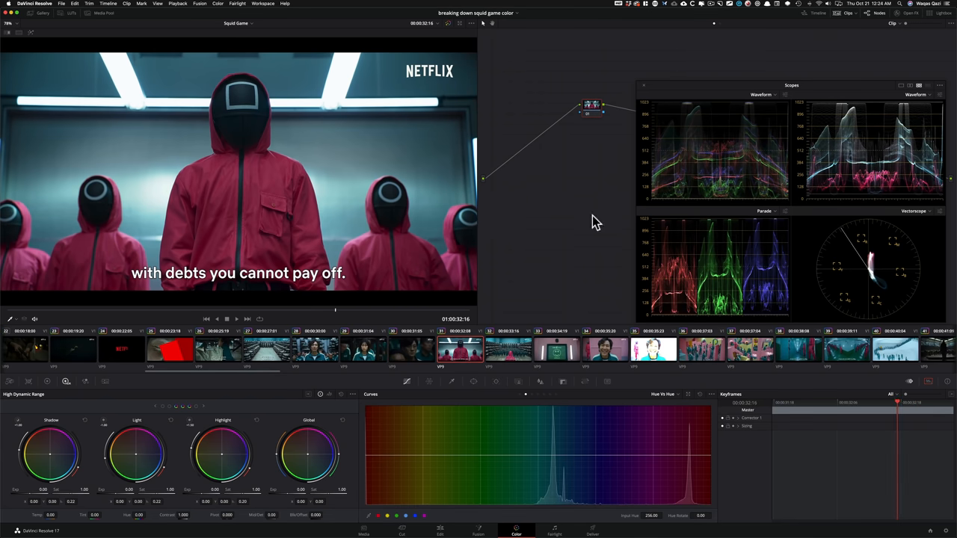
{"action": "mouse_move", "coordinate": [605, 263]}
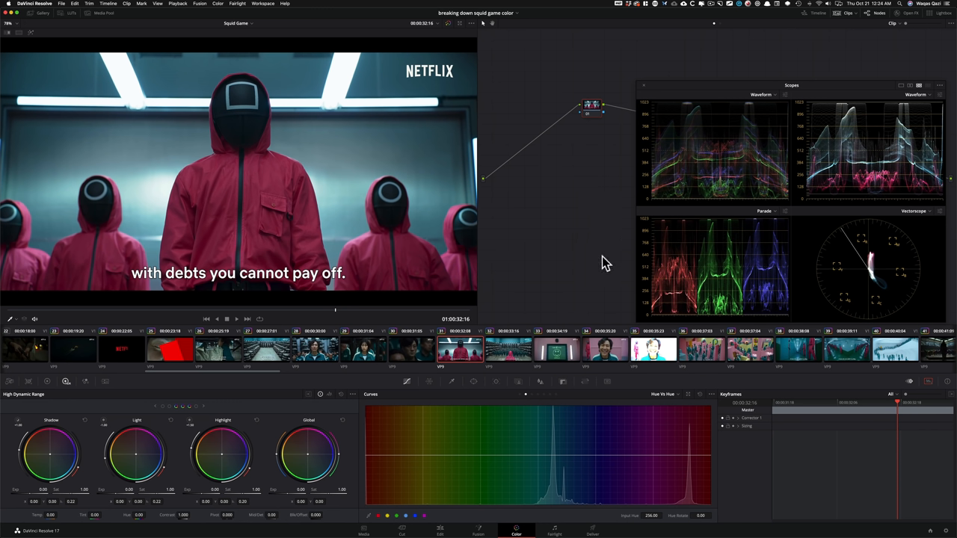
{"action": "mouse_move", "coordinate": [585, 263]}
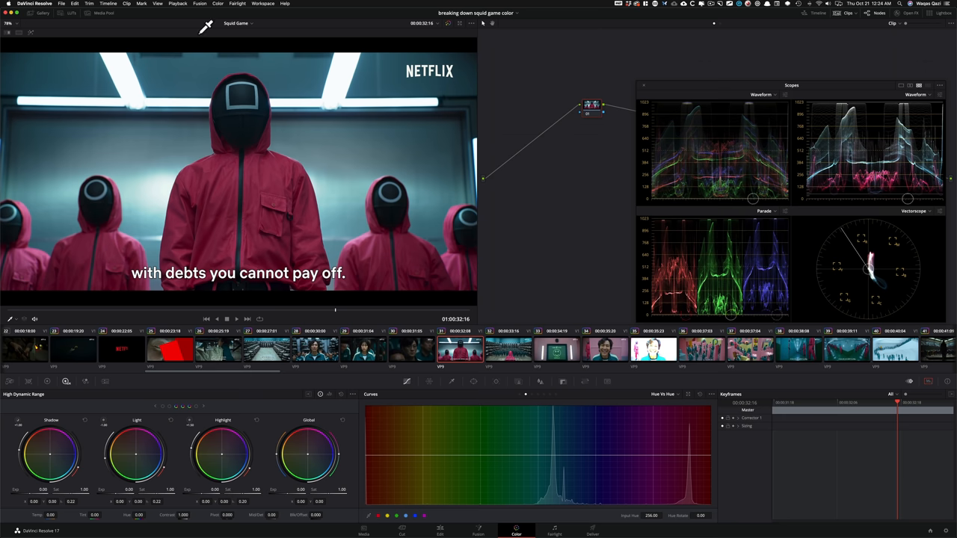
Display the pale morgue room still from the My Grades album in the viewer.
{"action": "left_click", "coordinate": [44, 12]}
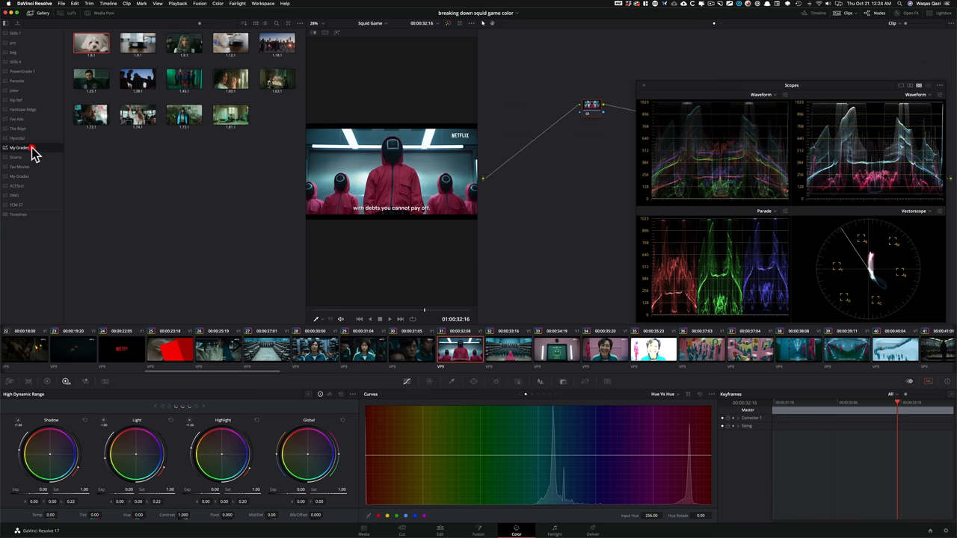
{"action": "left_click", "coordinate": [17, 129]}
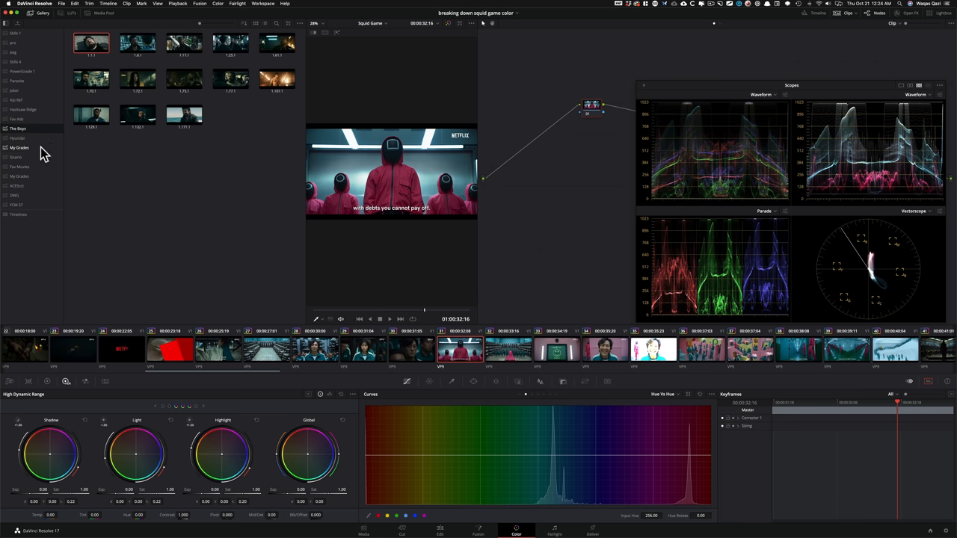
{"action": "left_click", "coordinate": [20, 166]}
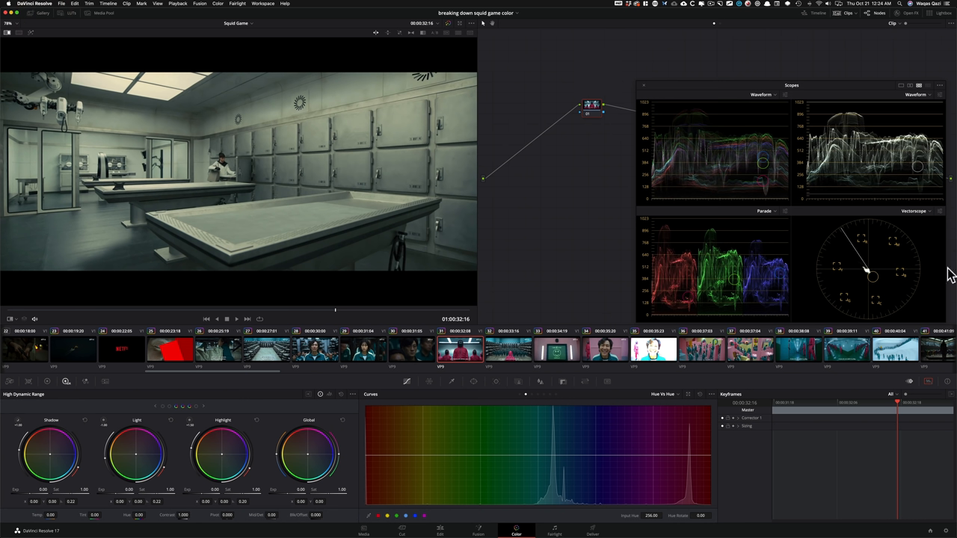
{"action": "mouse_move", "coordinate": [843, 127]}
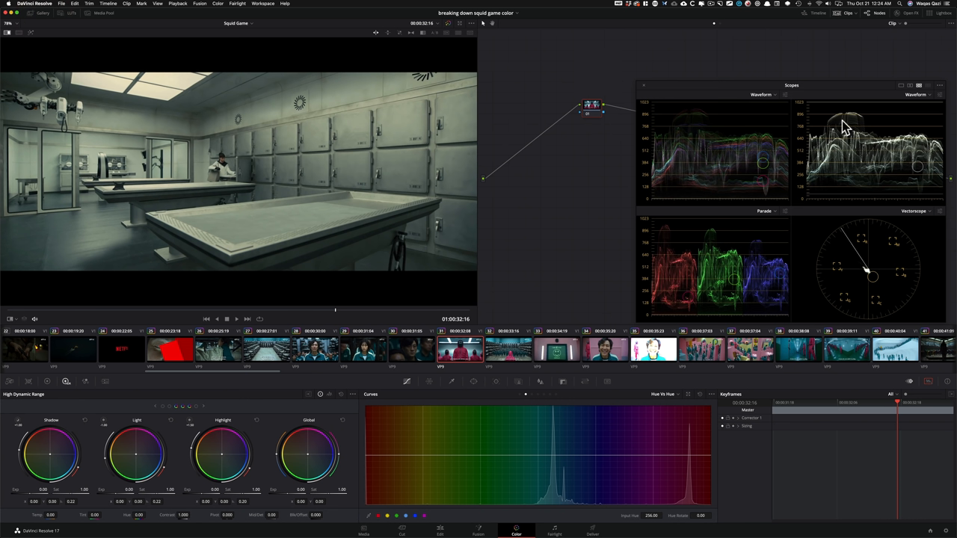
{"action": "mouse_move", "coordinate": [828, 128]}
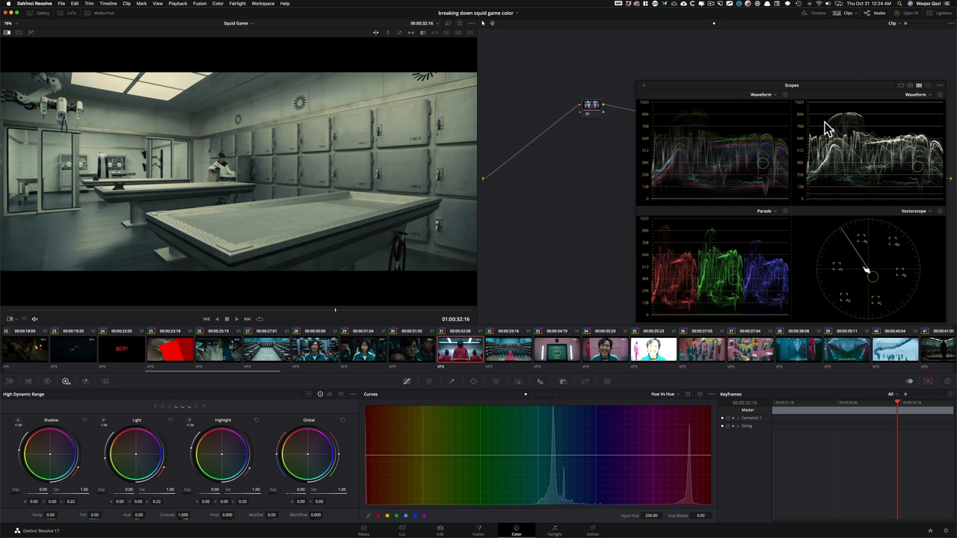
{"action": "mouse_move", "coordinate": [918, 170]}
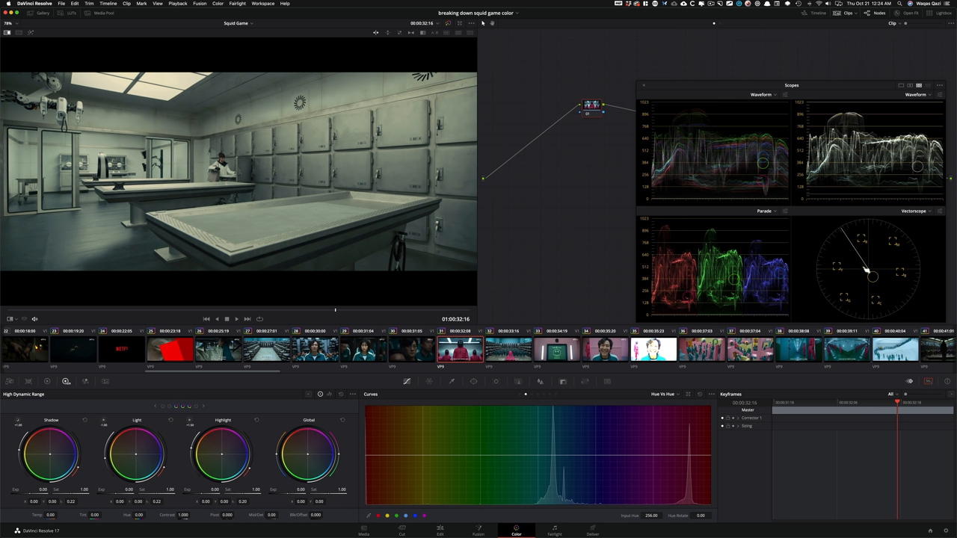
{"action": "mouse_move", "coordinate": [301, 232]}
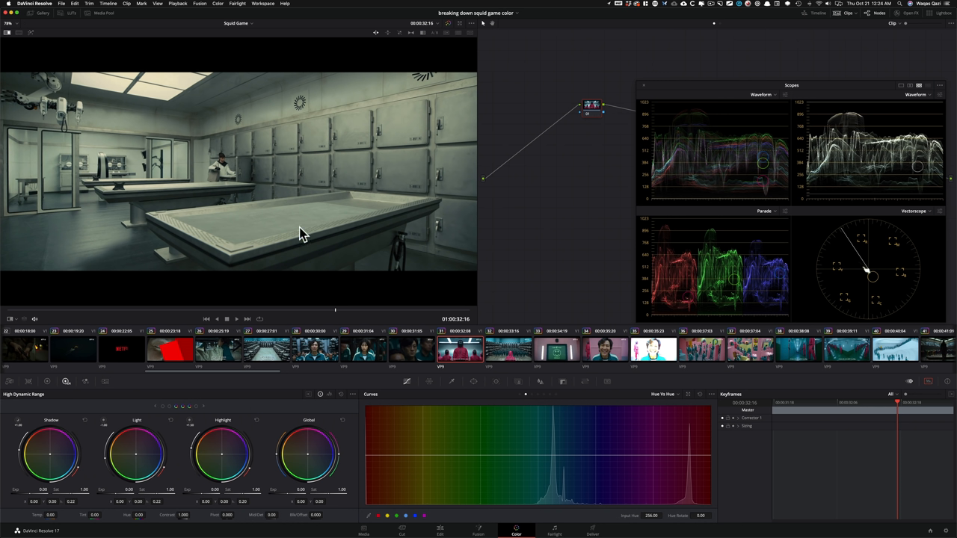
{"action": "mouse_move", "coordinate": [360, 227]}
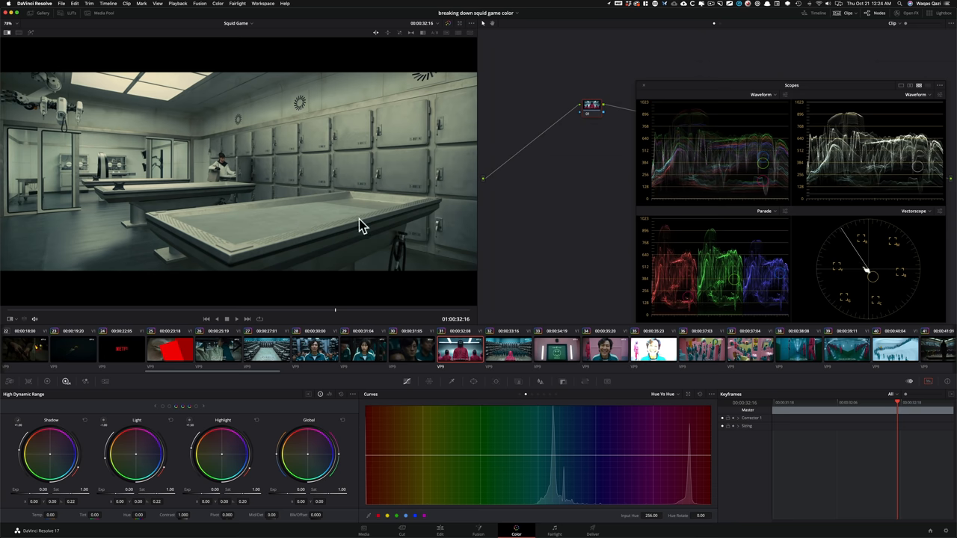
Return the viewer from the morgue still to the pink-suited guard shot.
{"action": "left_click", "coordinate": [227, 318]}
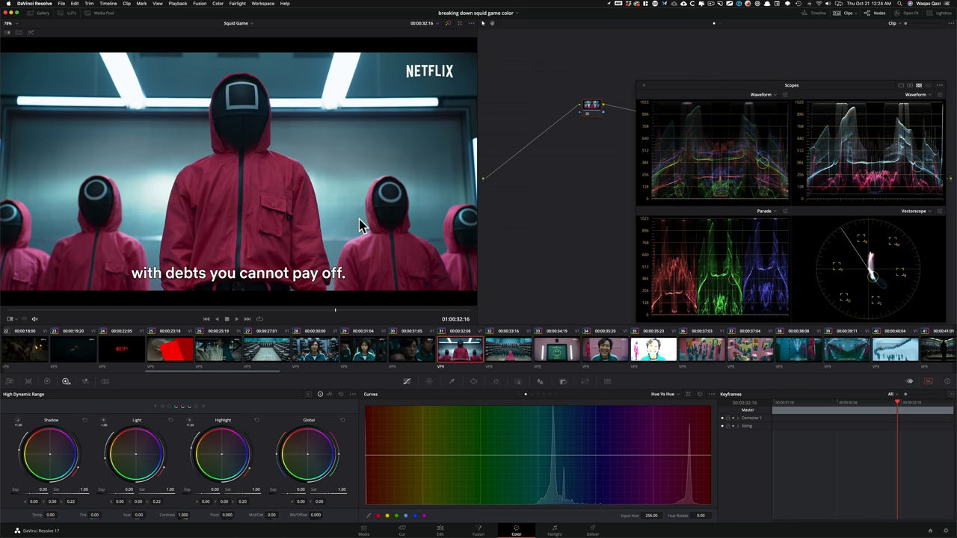
{"action": "mouse_move", "coordinate": [688, 230]}
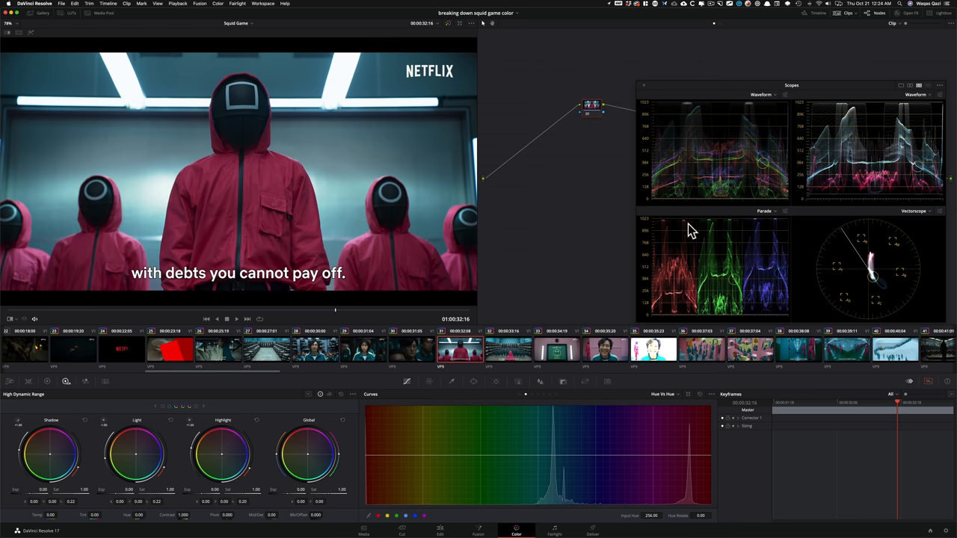
{"action": "mouse_move", "coordinate": [880, 226]}
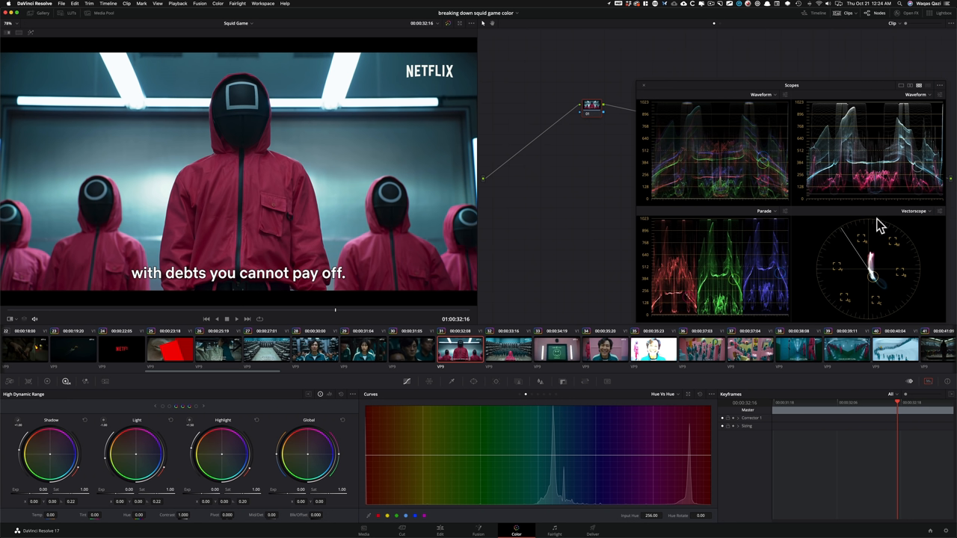
{"action": "mouse_move", "coordinate": [792, 235]}
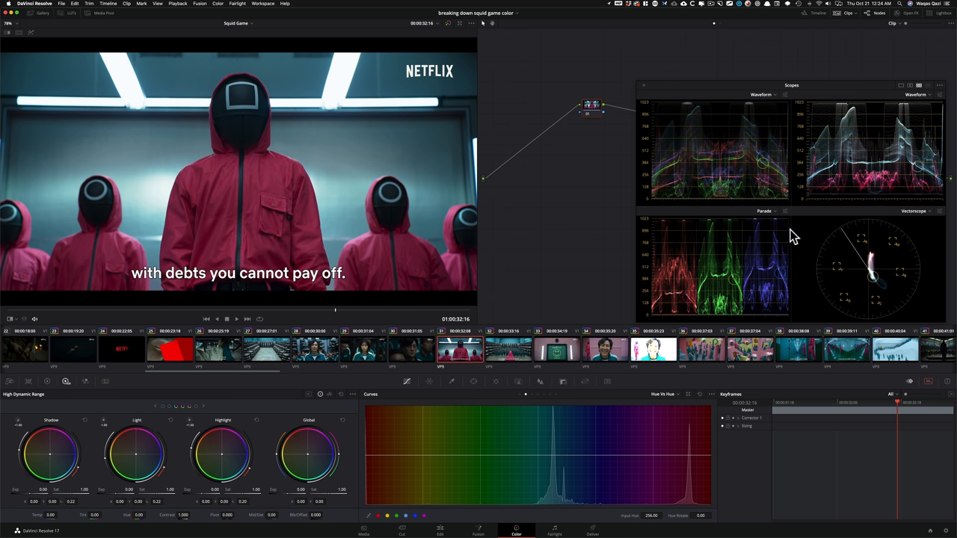
{"action": "mouse_move", "coordinate": [545, 230]}
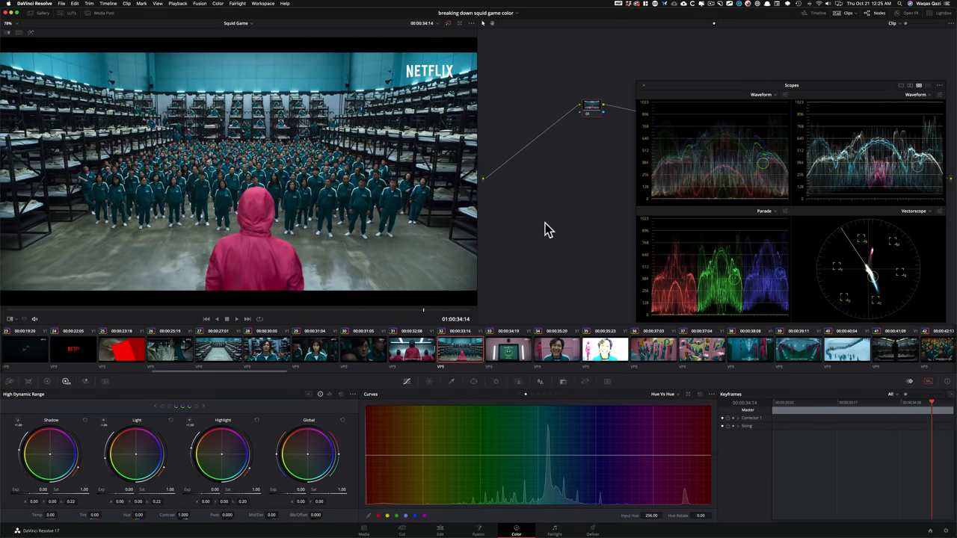
{"action": "mouse_move", "coordinate": [399, 239]}
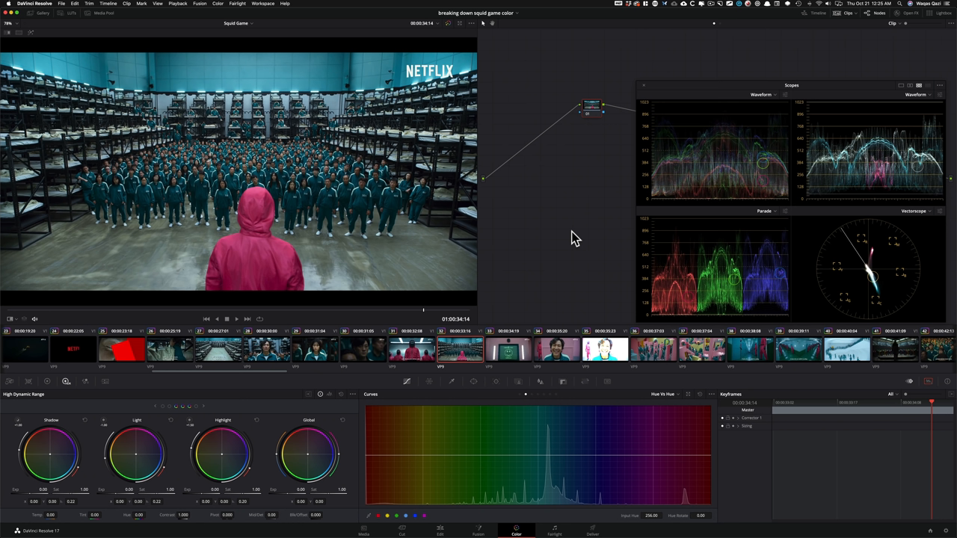
{"action": "mouse_move", "coordinate": [323, 77]}
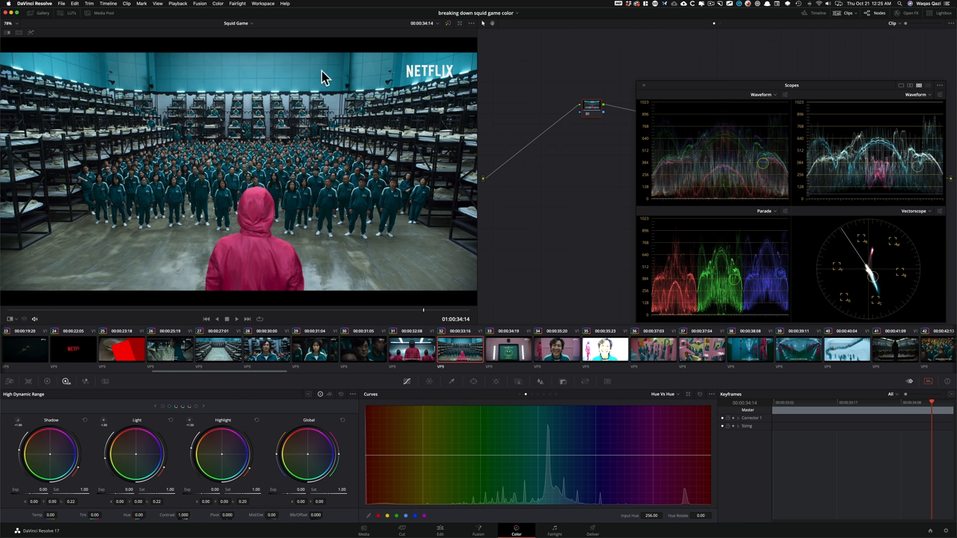
{"action": "mouse_move", "coordinate": [282, 82]}
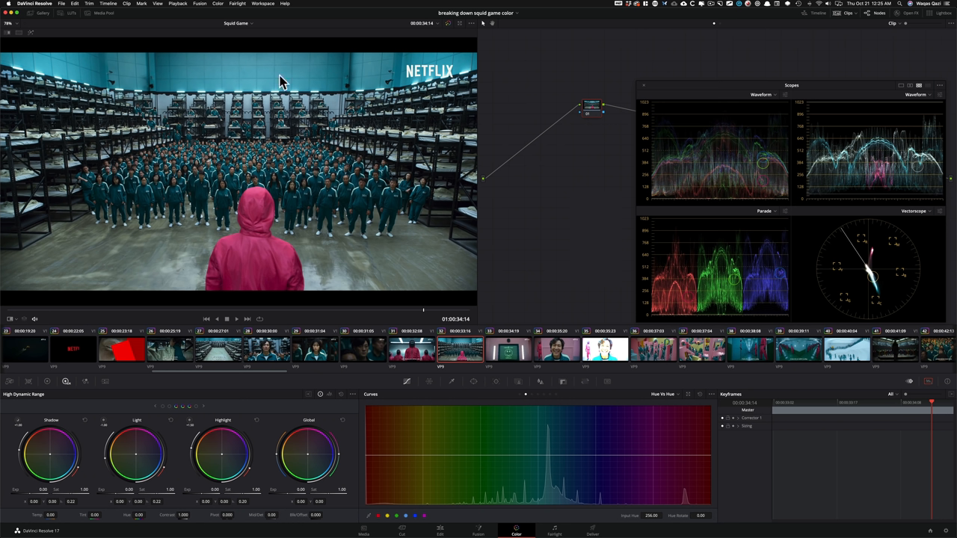
{"action": "mouse_move", "coordinate": [219, 78]}
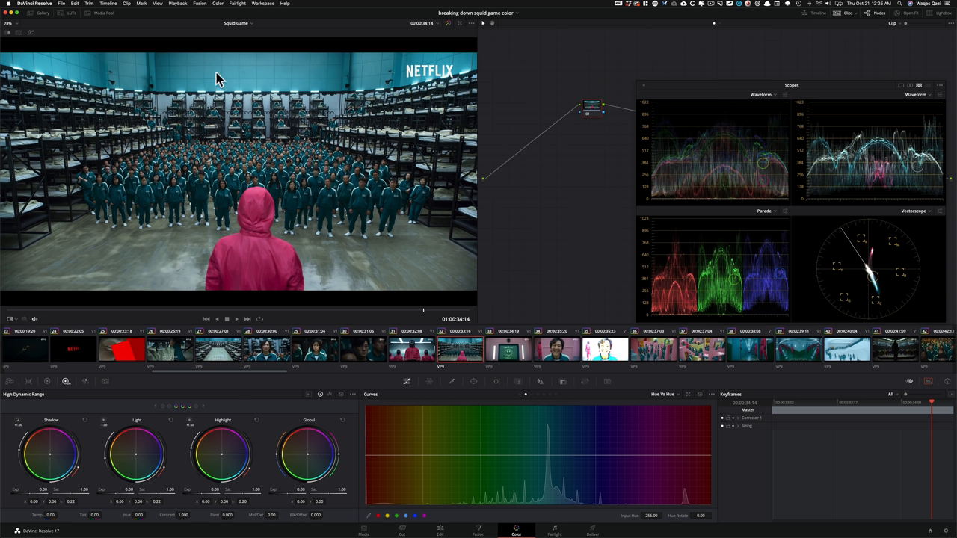
{"action": "mouse_move", "coordinate": [270, 223]}
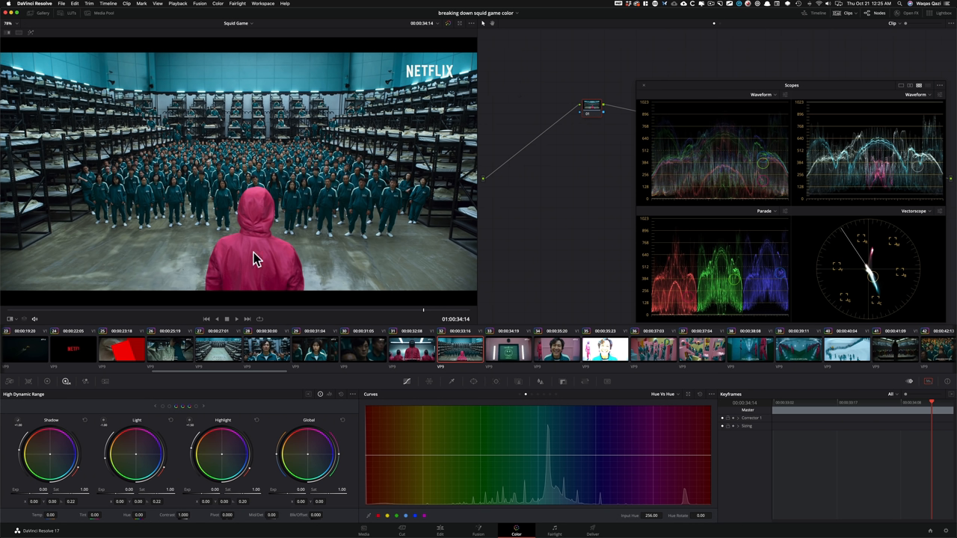
{"action": "mouse_move", "coordinate": [294, 207]}
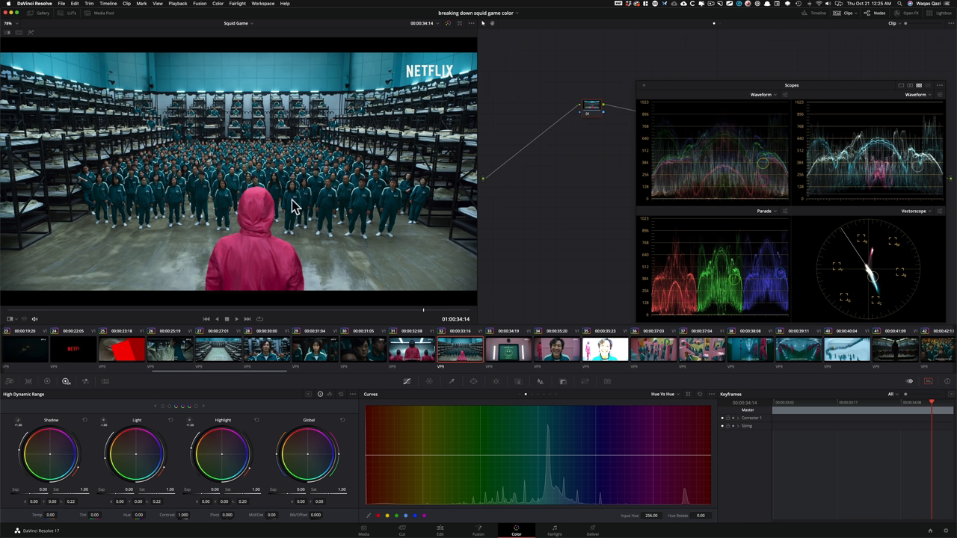
{"action": "mouse_move", "coordinate": [344, 203]}
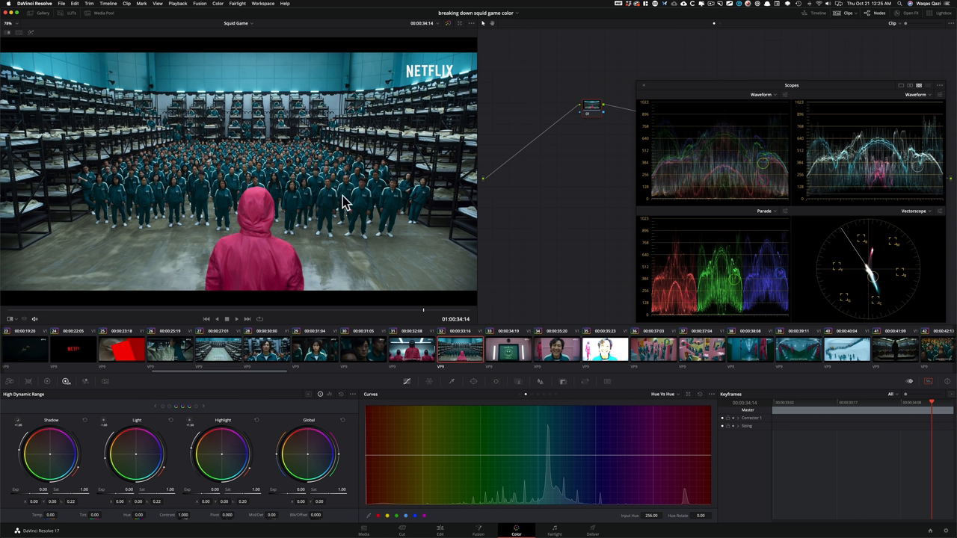
{"action": "mouse_move", "coordinate": [591, 197]}
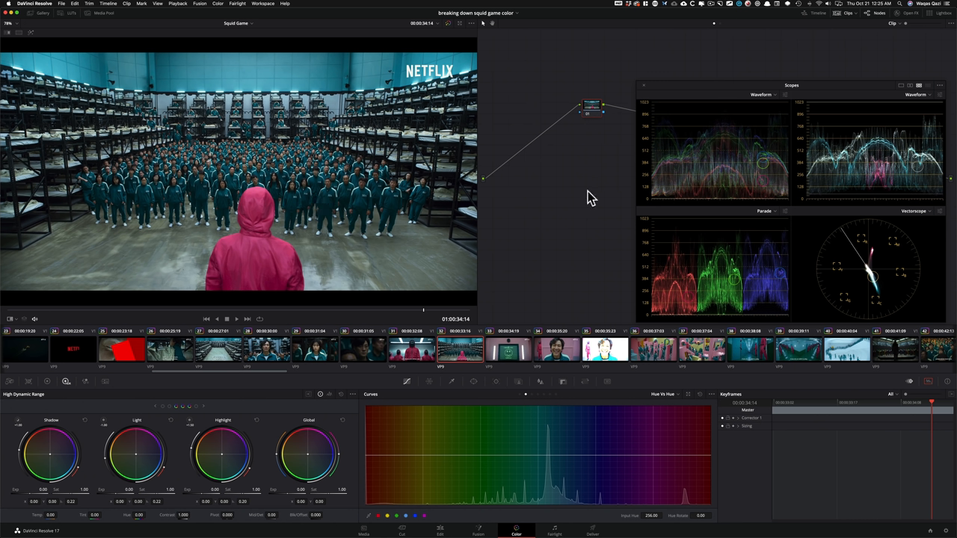
{"action": "mouse_move", "coordinate": [587, 198]}
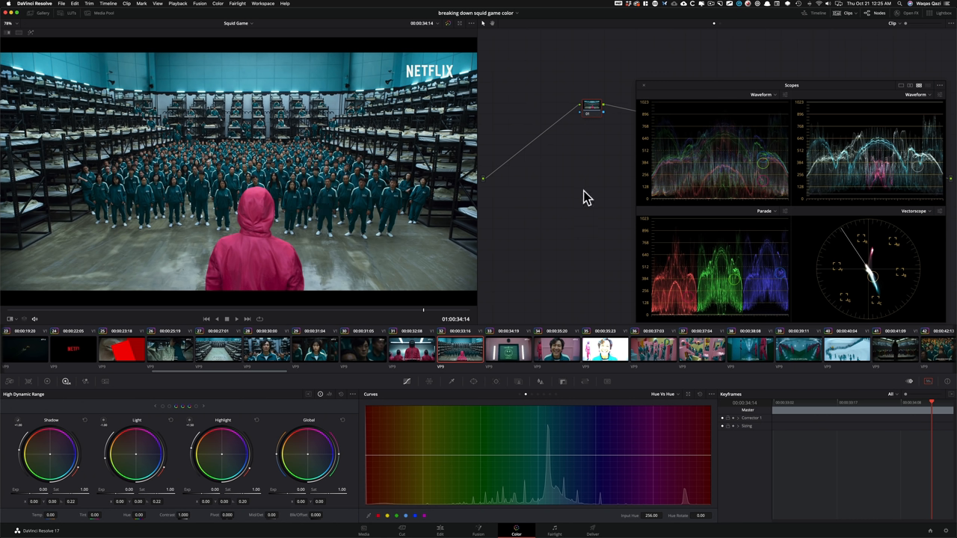
{"action": "mouse_move", "coordinate": [513, 209]}
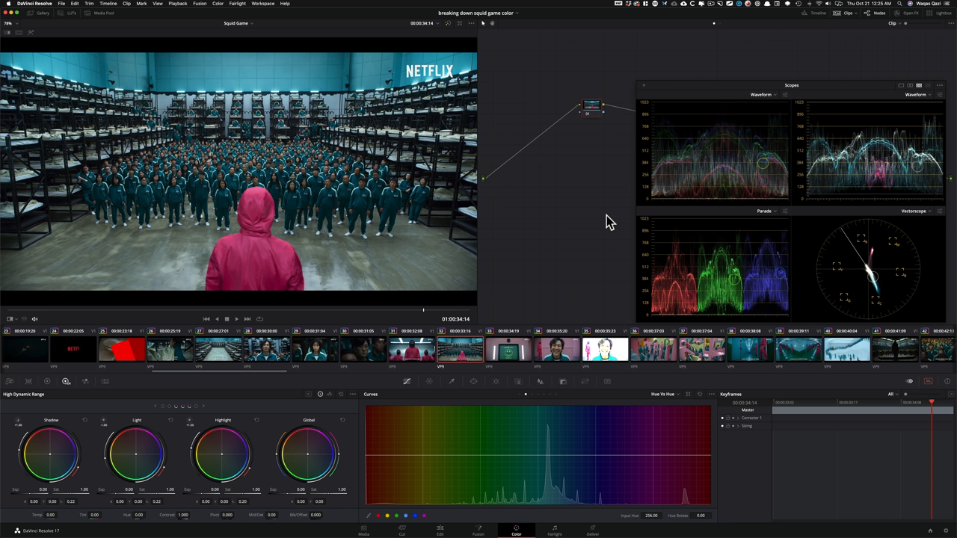
{"action": "mouse_move", "coordinate": [582, 215]}
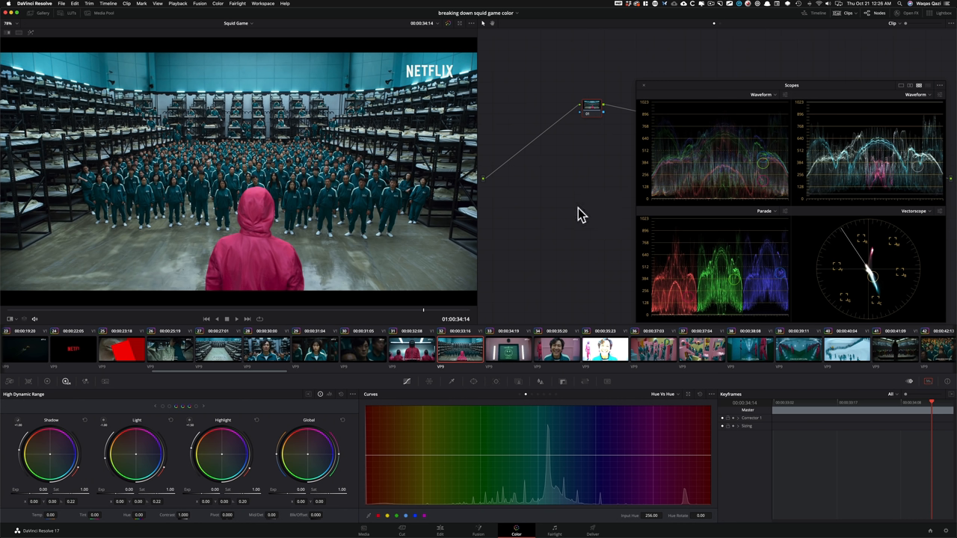
{"action": "mouse_move", "coordinate": [531, 250]}
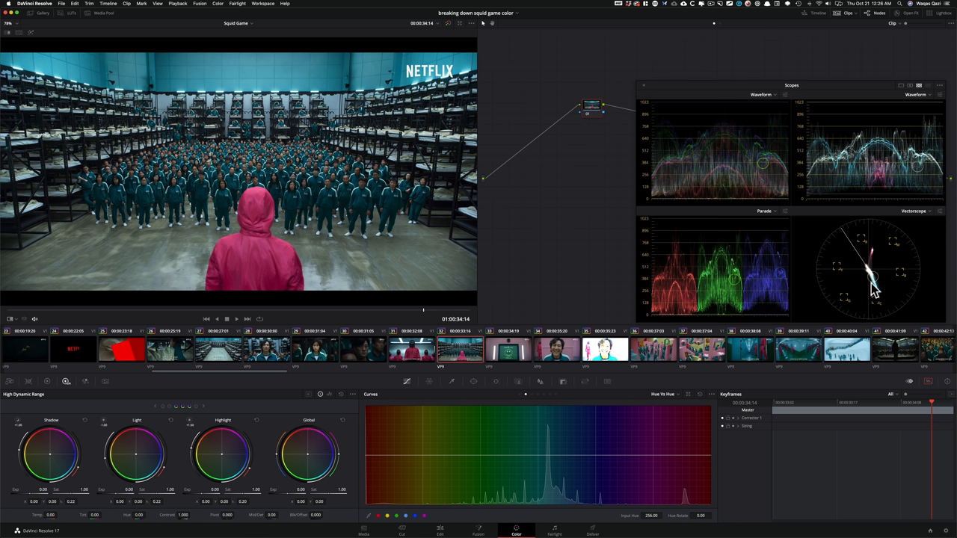
{"action": "mouse_move", "coordinate": [15, 326]}
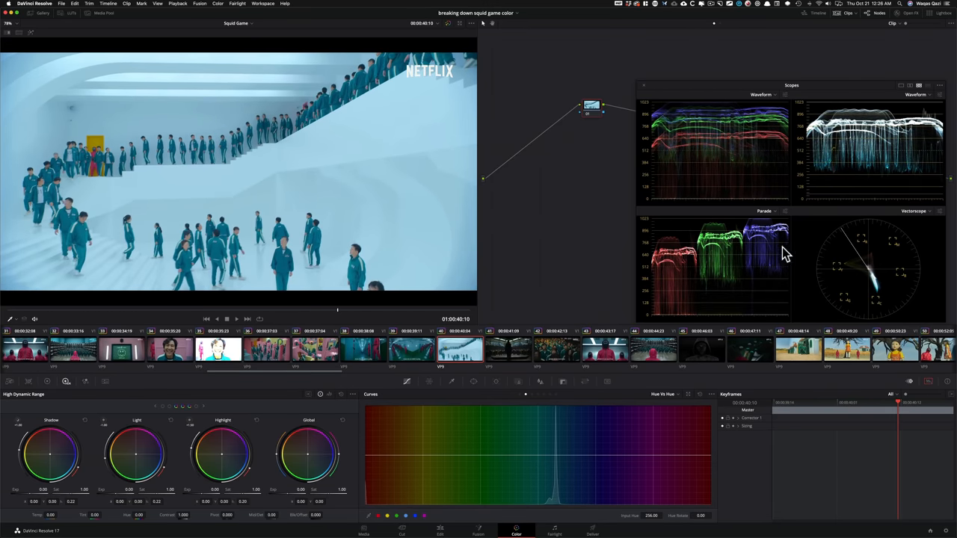
{"action": "mouse_move", "coordinate": [498, 263]}
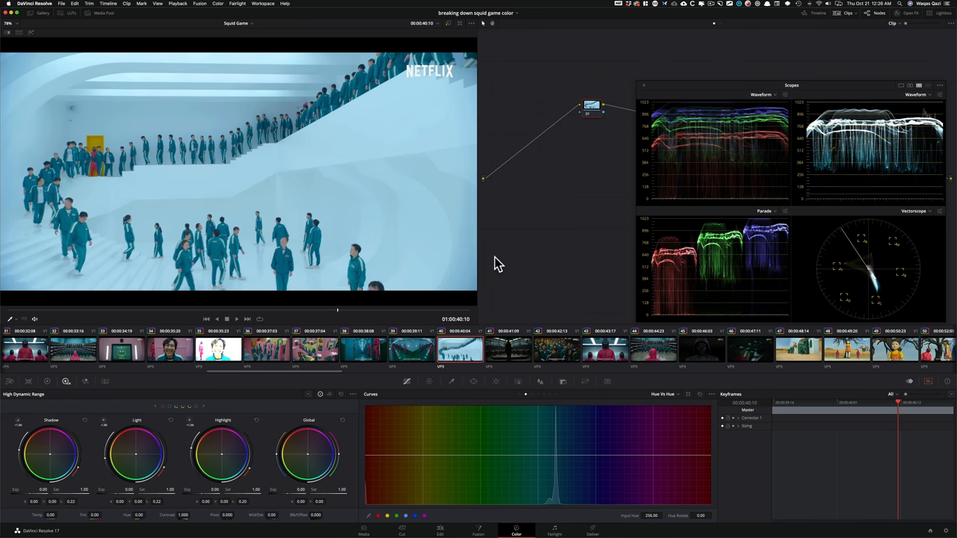
{"action": "mouse_move", "coordinate": [606, 248]}
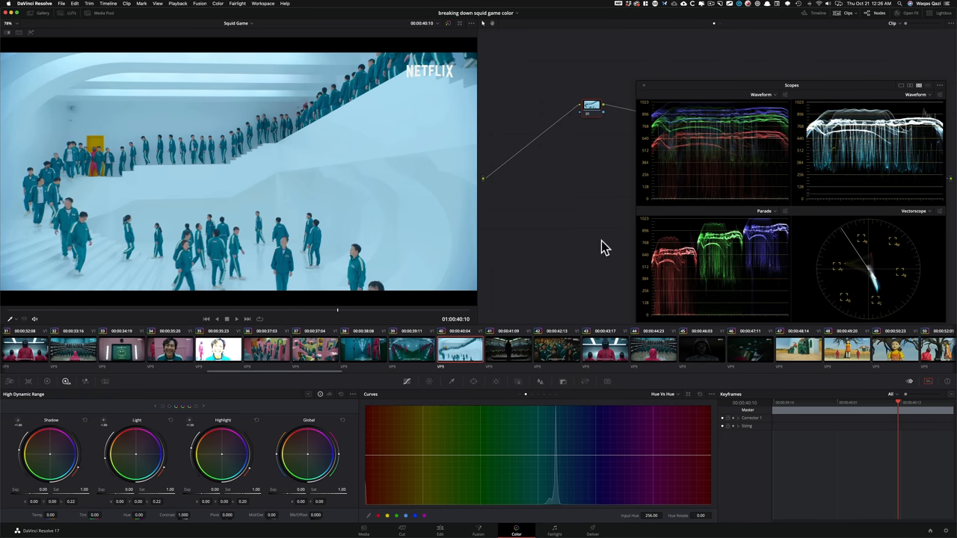
{"action": "mouse_move", "coordinate": [868, 229]}
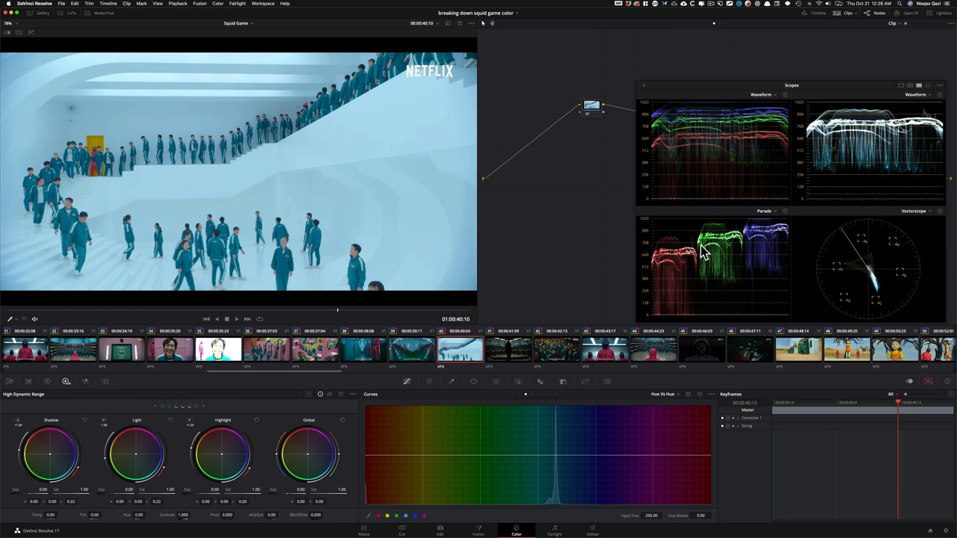
{"action": "mouse_move", "coordinate": [587, 276]}
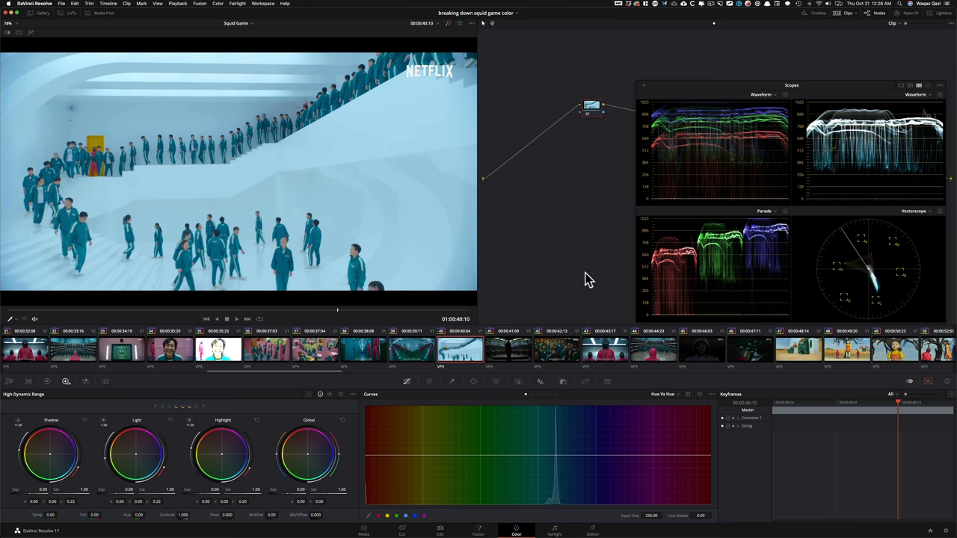
{"action": "mouse_move", "coordinate": [575, 281]}
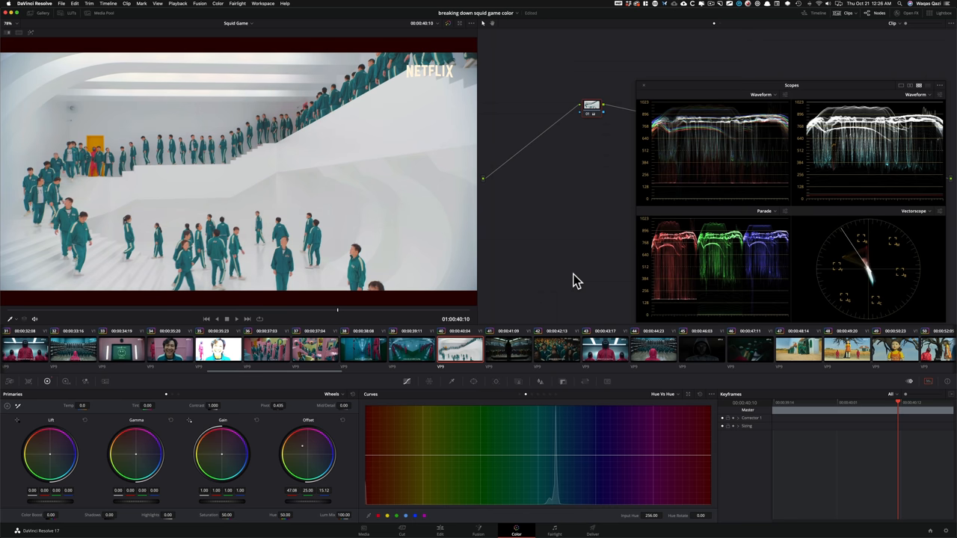
{"action": "mouse_move", "coordinate": [725, 131]}
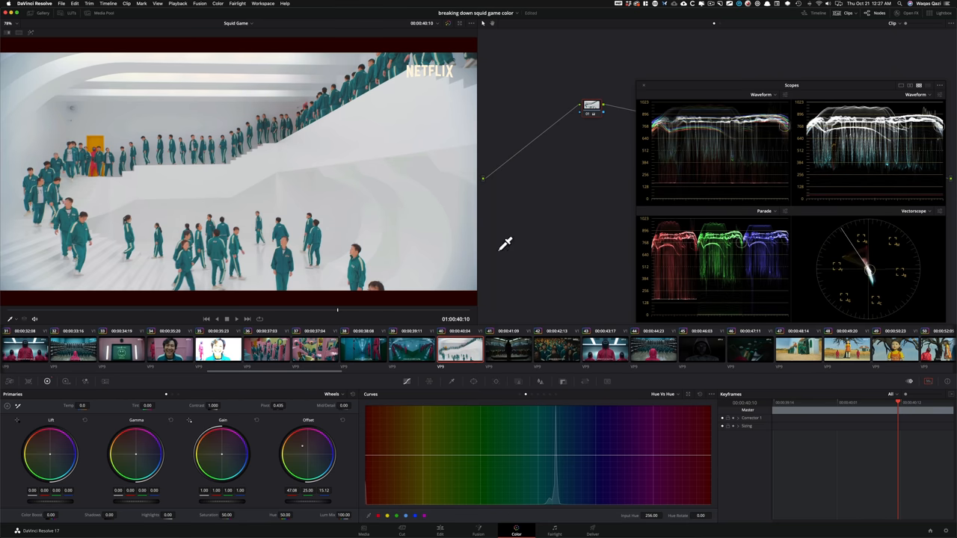
{"action": "mouse_move", "coordinate": [333, 527]}
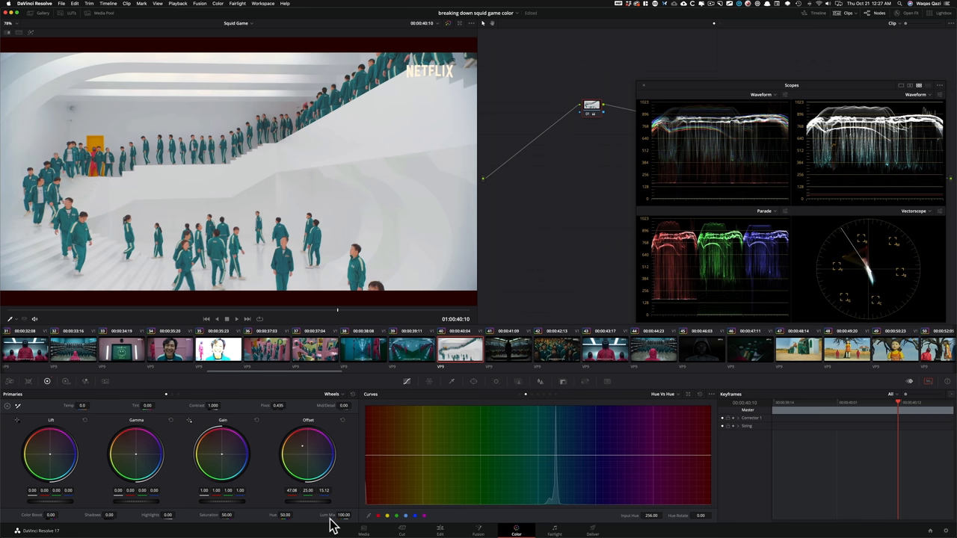
{"action": "mouse_move", "coordinate": [613, 257]}
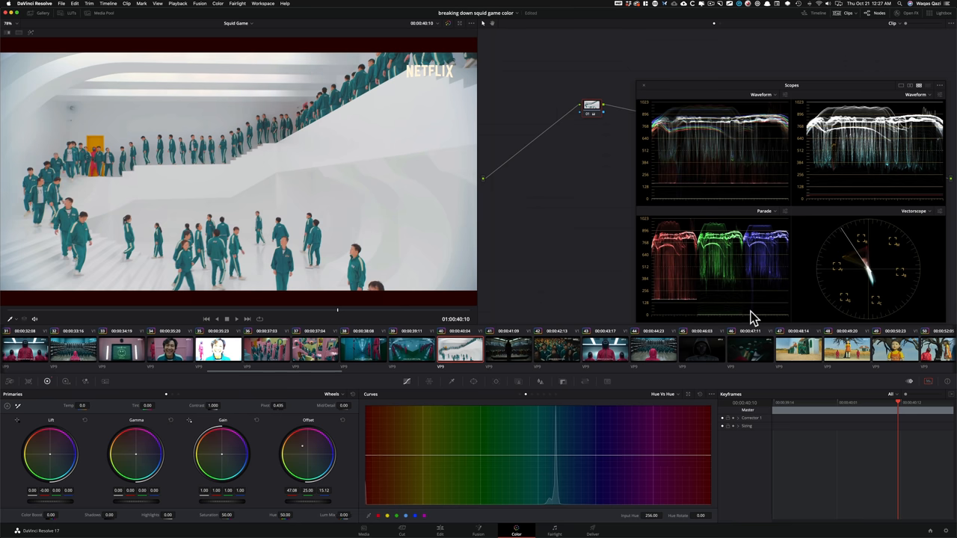
{"action": "mouse_move", "coordinate": [686, 299]}
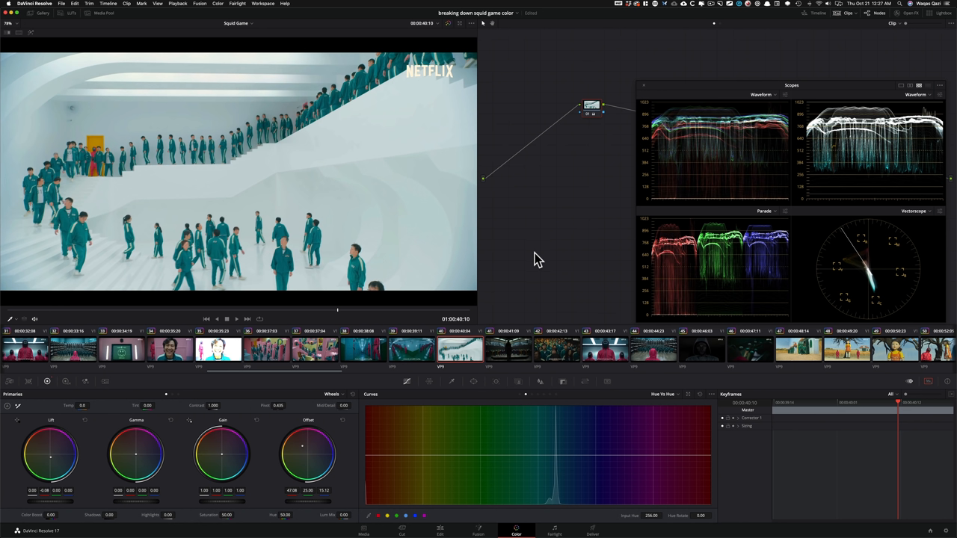
{"action": "mouse_move", "coordinate": [677, 258]}
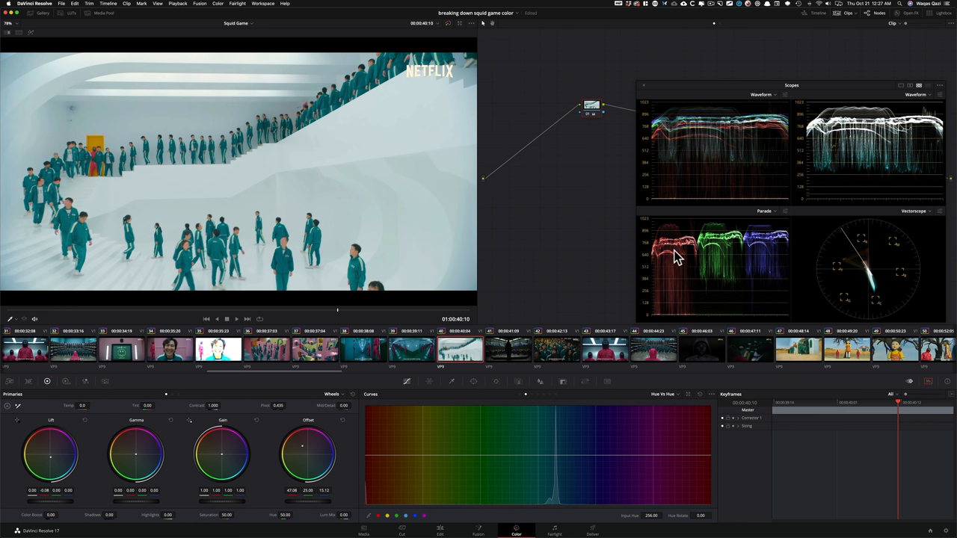
{"action": "mouse_move", "coordinate": [571, 259]}
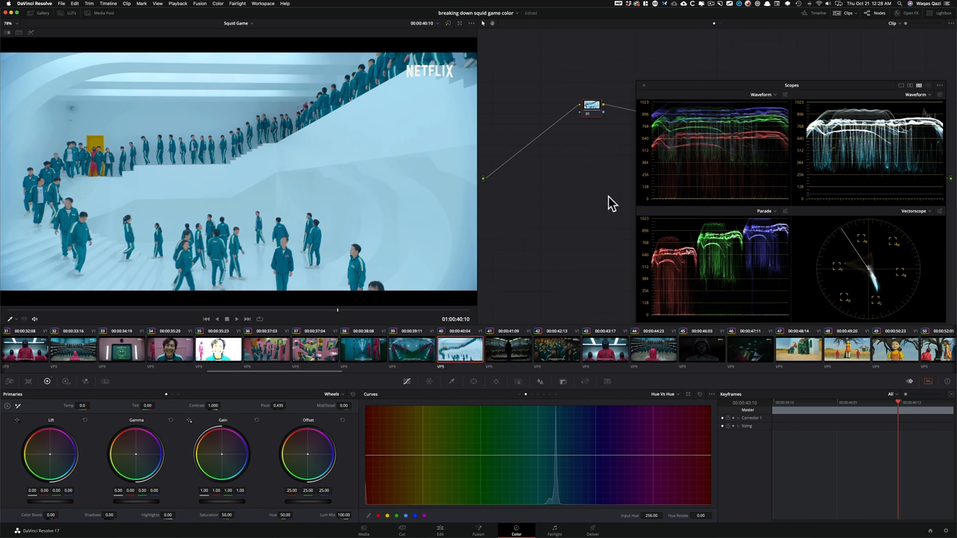
{"action": "mouse_move", "coordinate": [550, 219]}
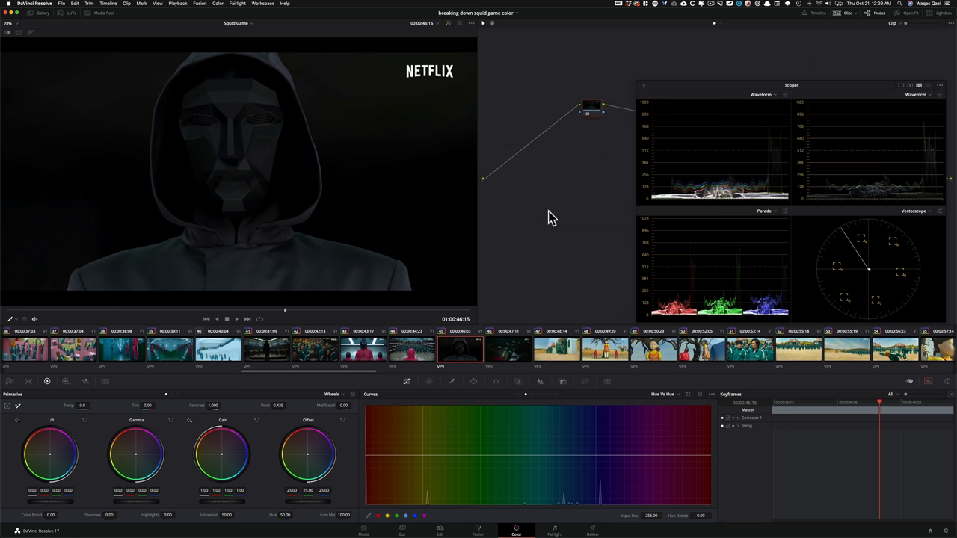
{"action": "mouse_move", "coordinate": [660, 290]}
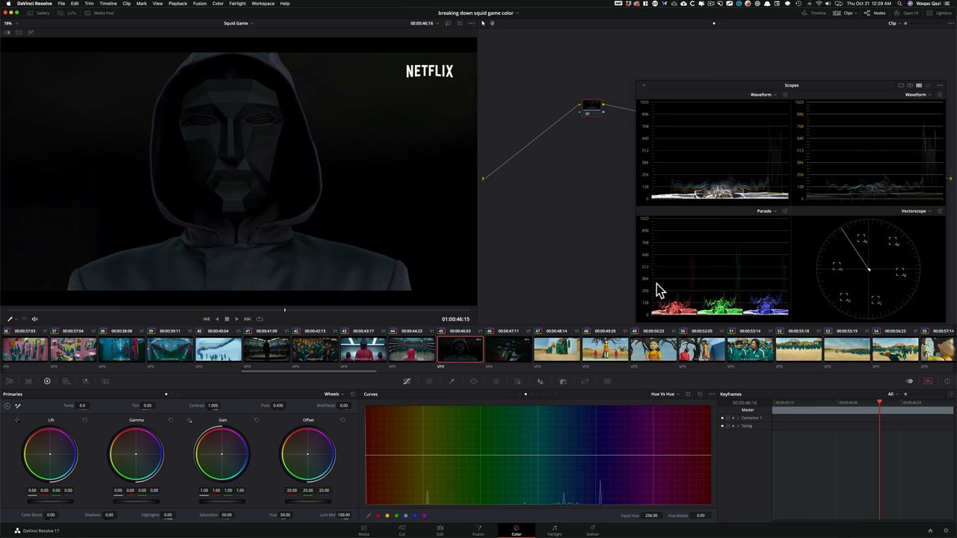
{"action": "mouse_move", "coordinate": [584, 255]}
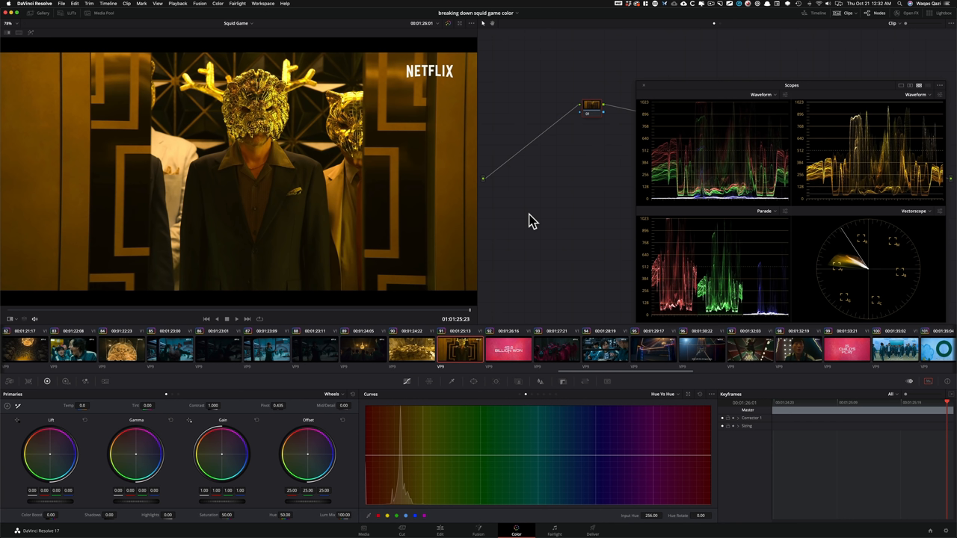
{"action": "mouse_move", "coordinate": [835, 307]}
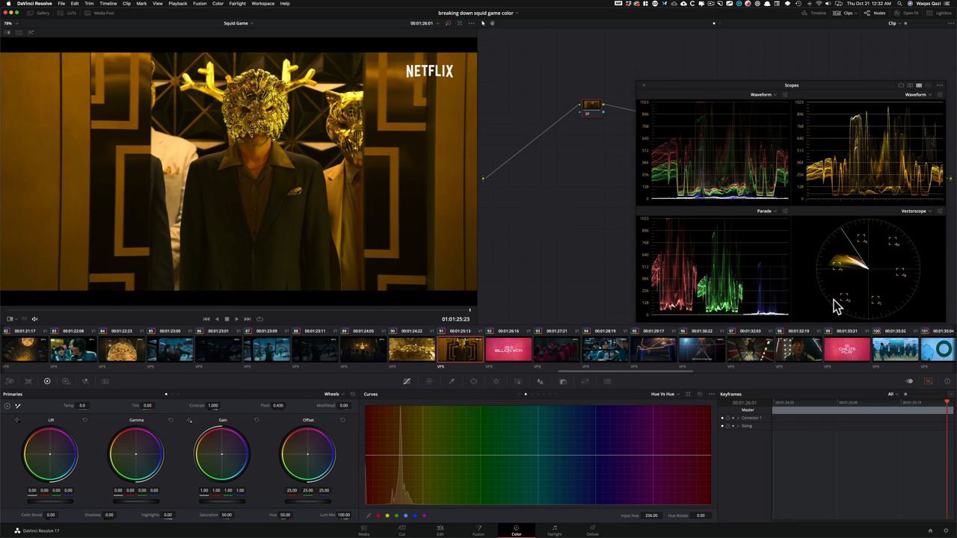
{"action": "mouse_move", "coordinate": [874, 235]}
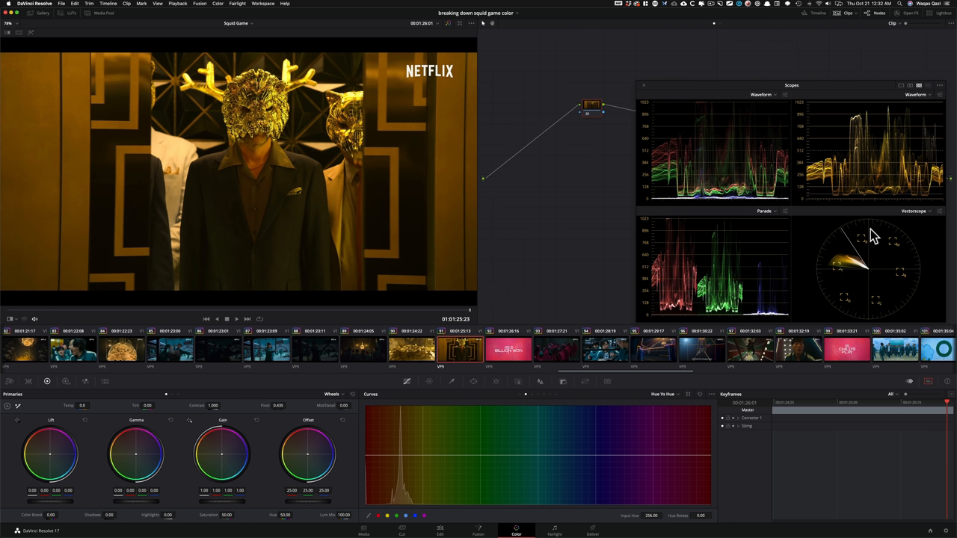
{"action": "mouse_move", "coordinate": [670, 224]}
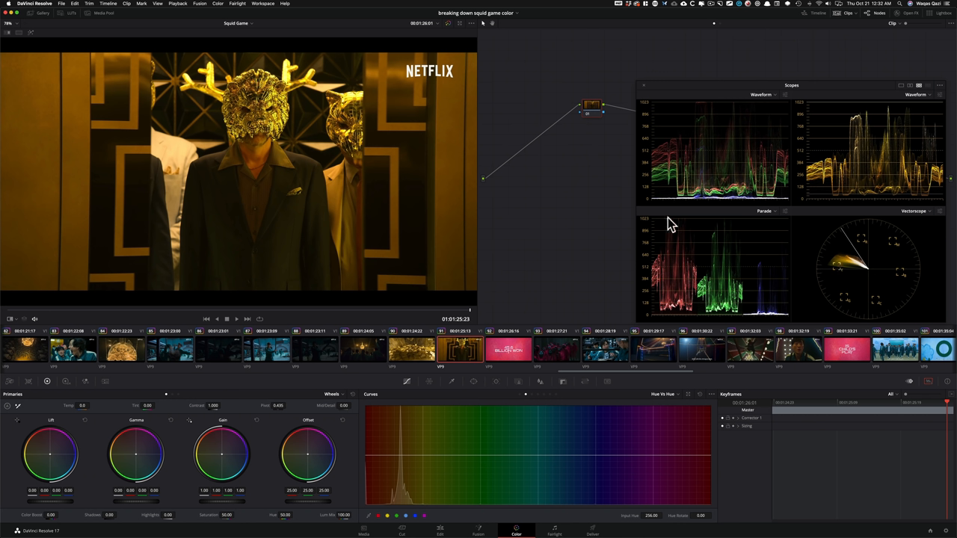